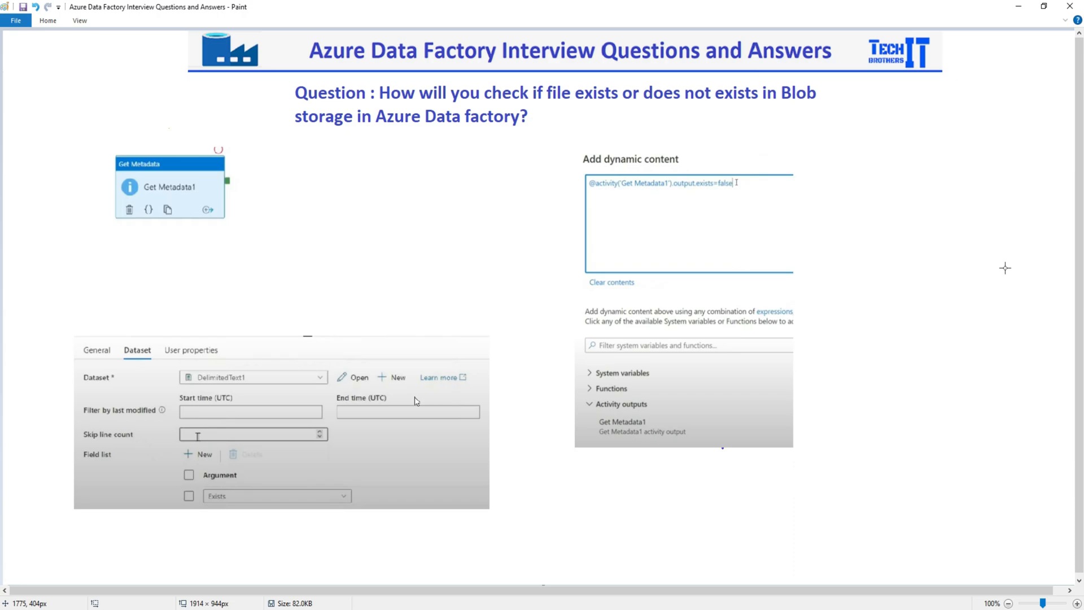
mouse_move(996, 257)
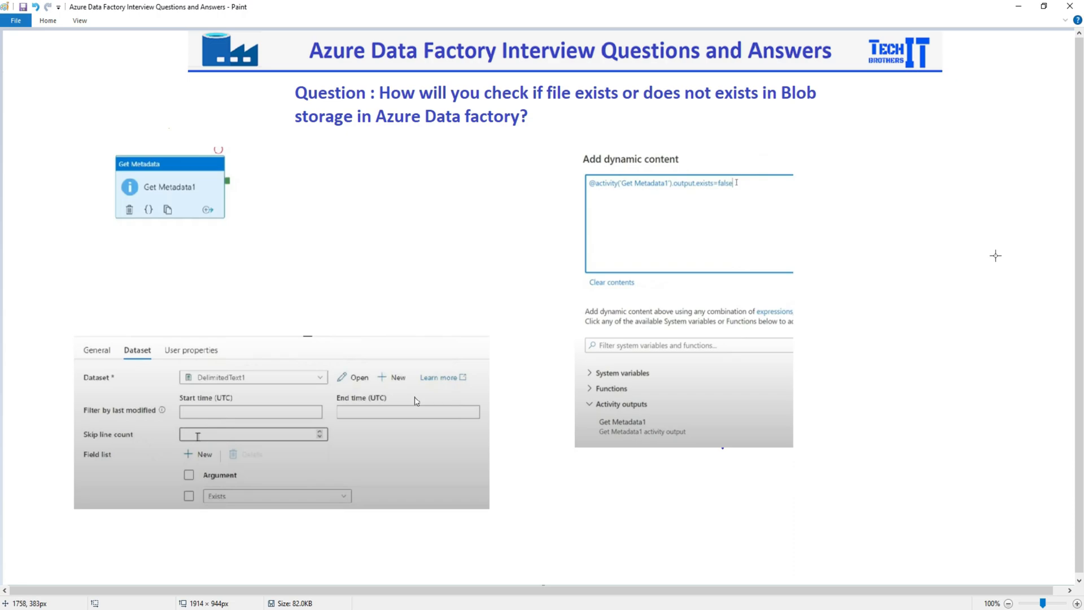
mouse_move(941, 257)
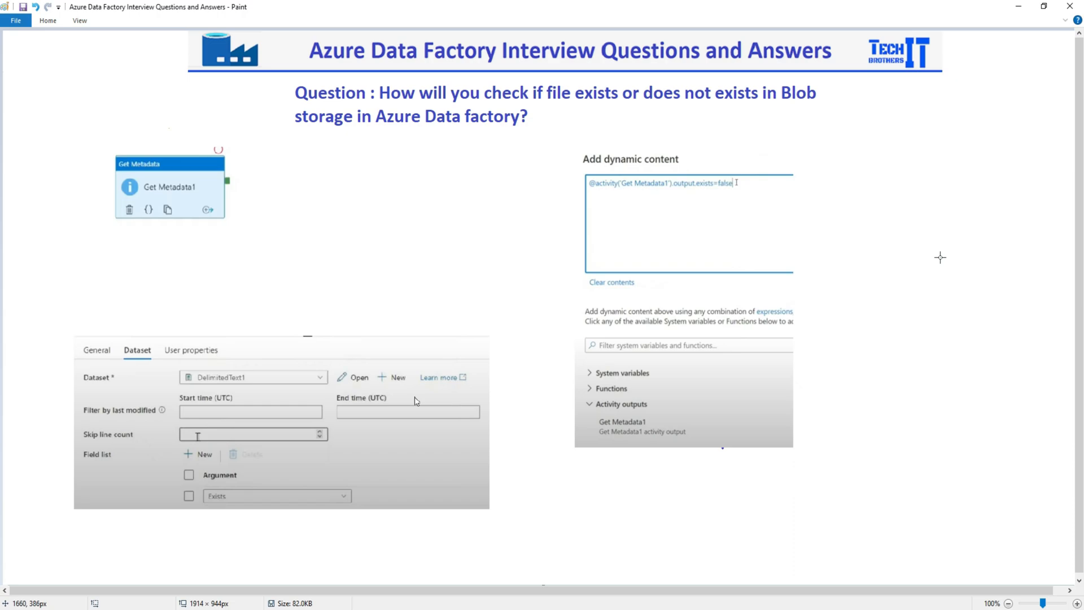
mouse_move(269, 237)
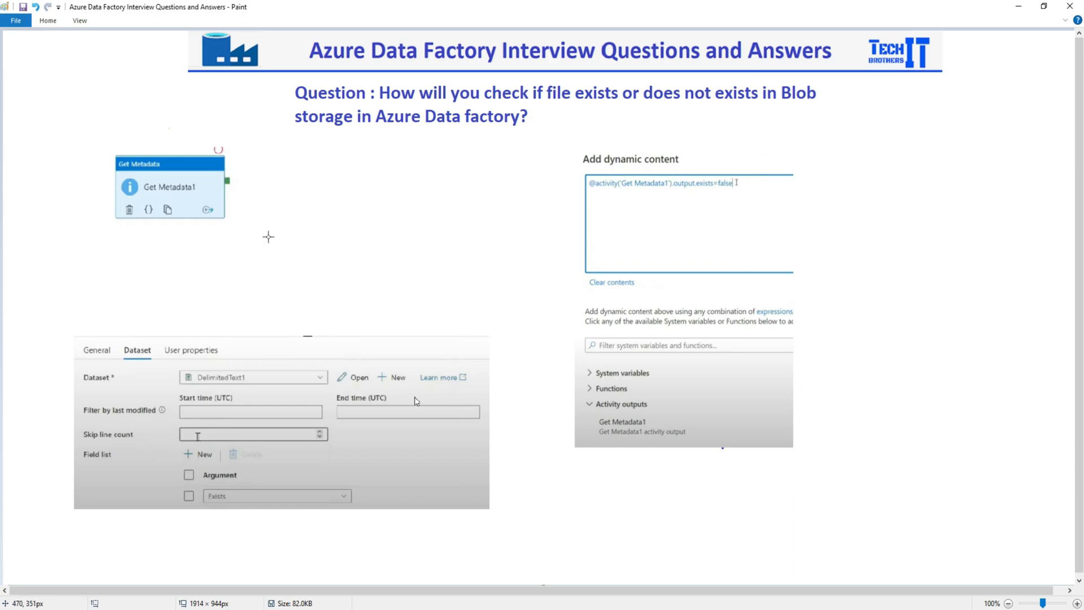
mouse_move(105, 167)
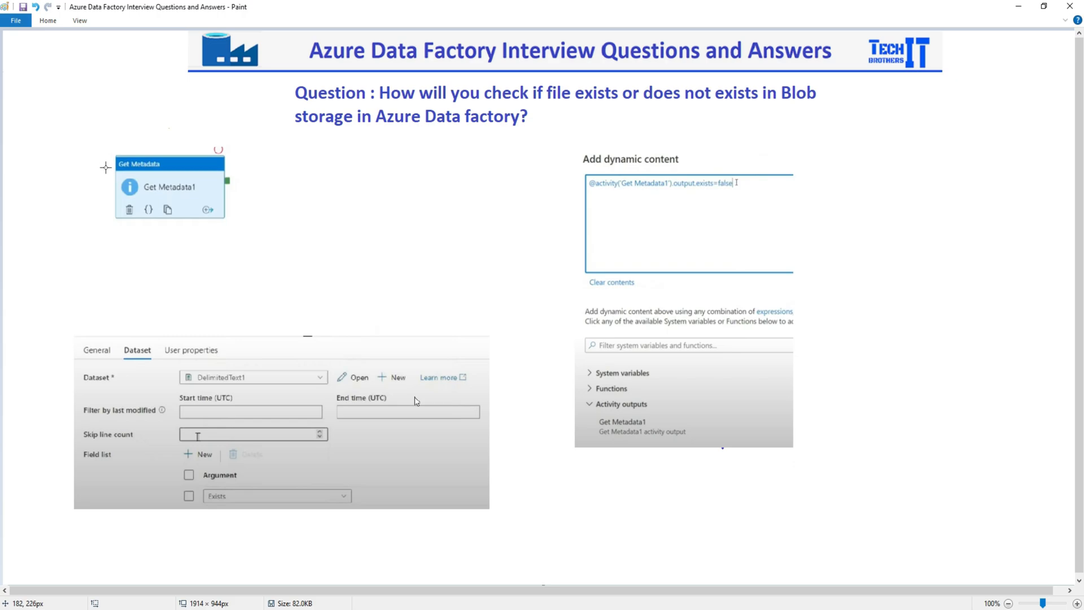
mouse_move(210, 197)
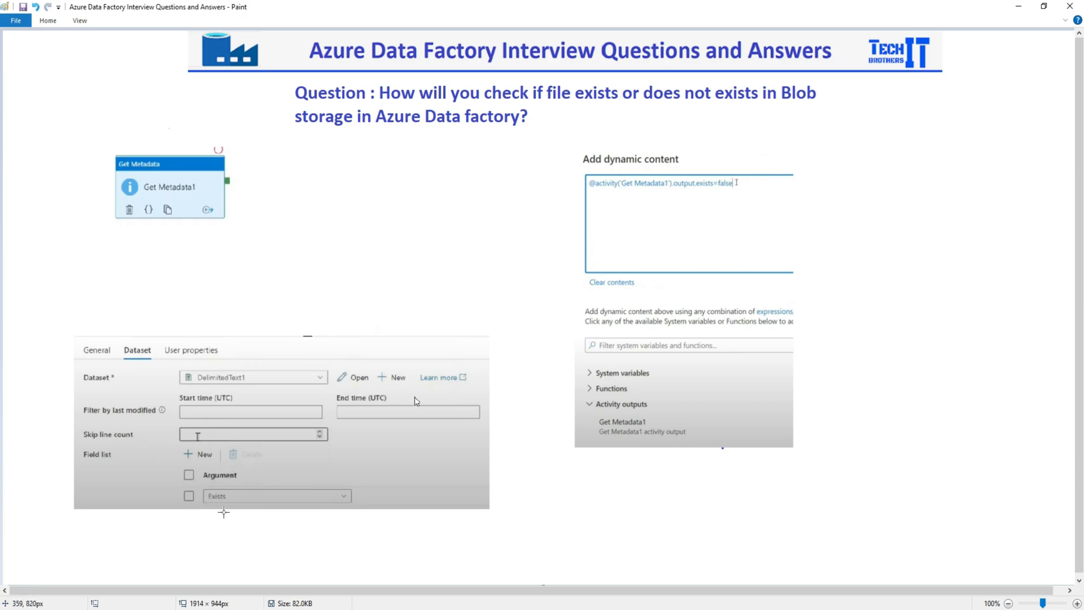
mouse_move(166, 460)
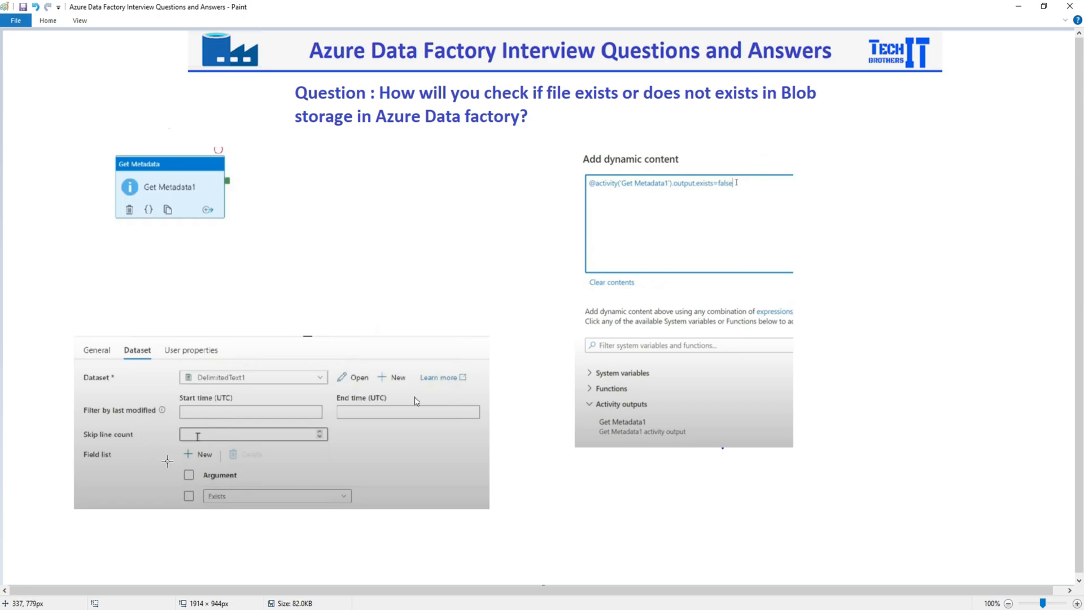
mouse_move(159, 343)
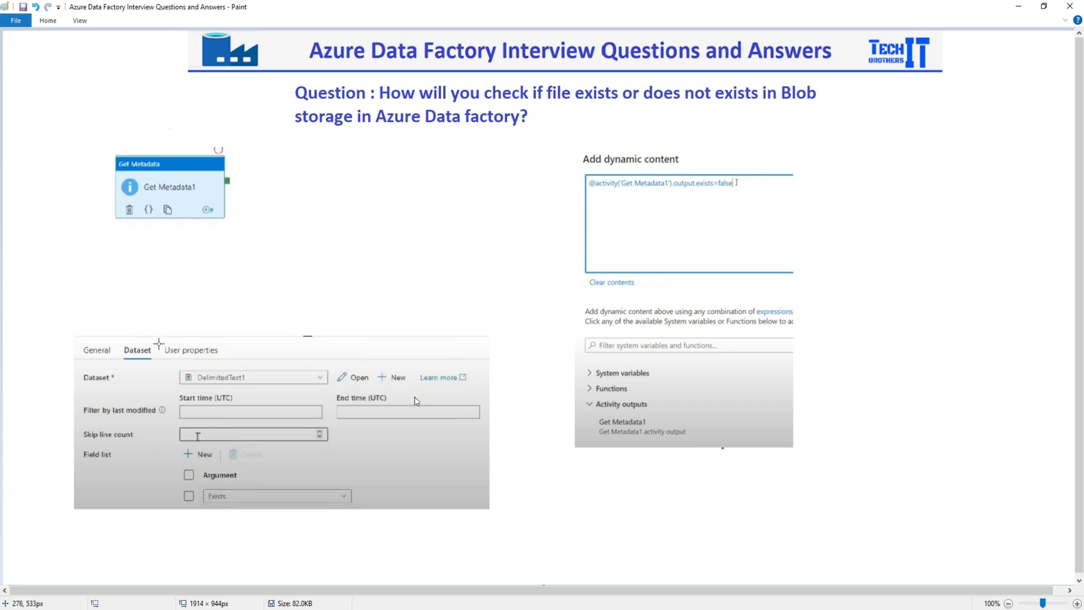
mouse_move(335, 368)
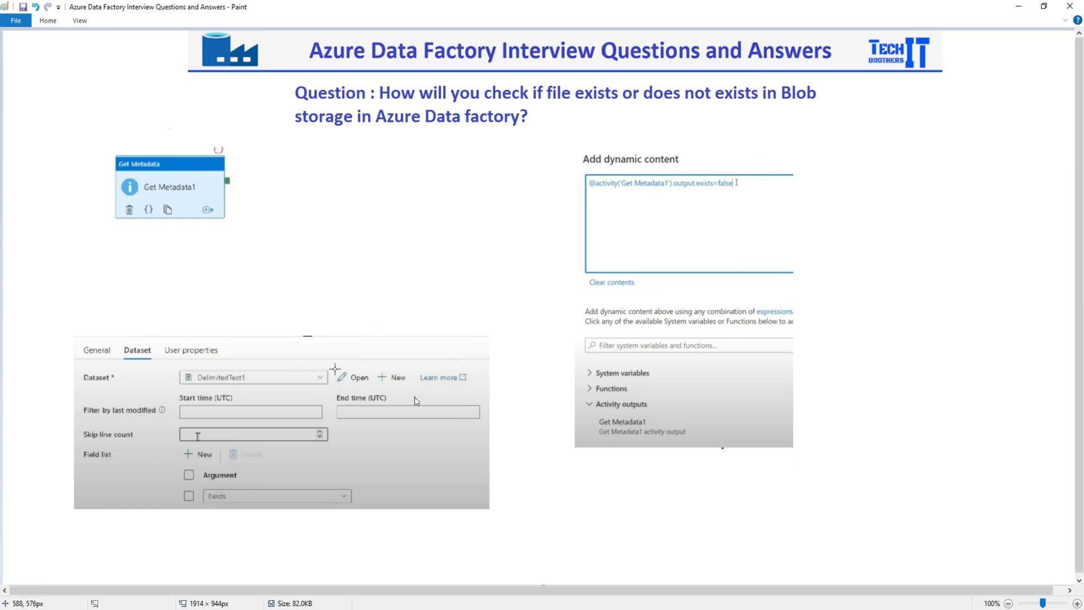
mouse_move(196, 365)
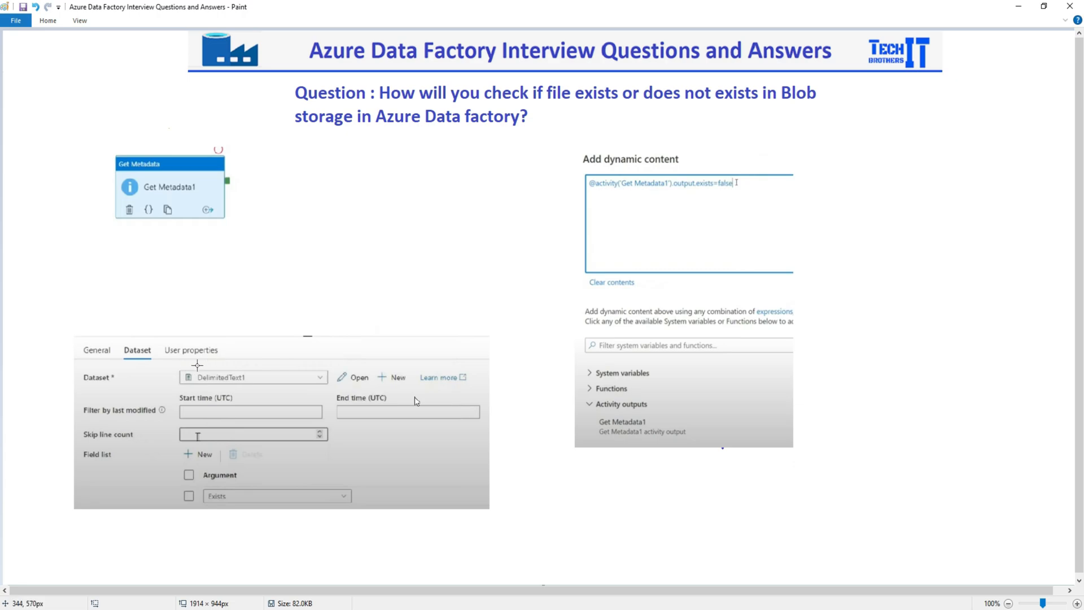
mouse_move(219, 488)
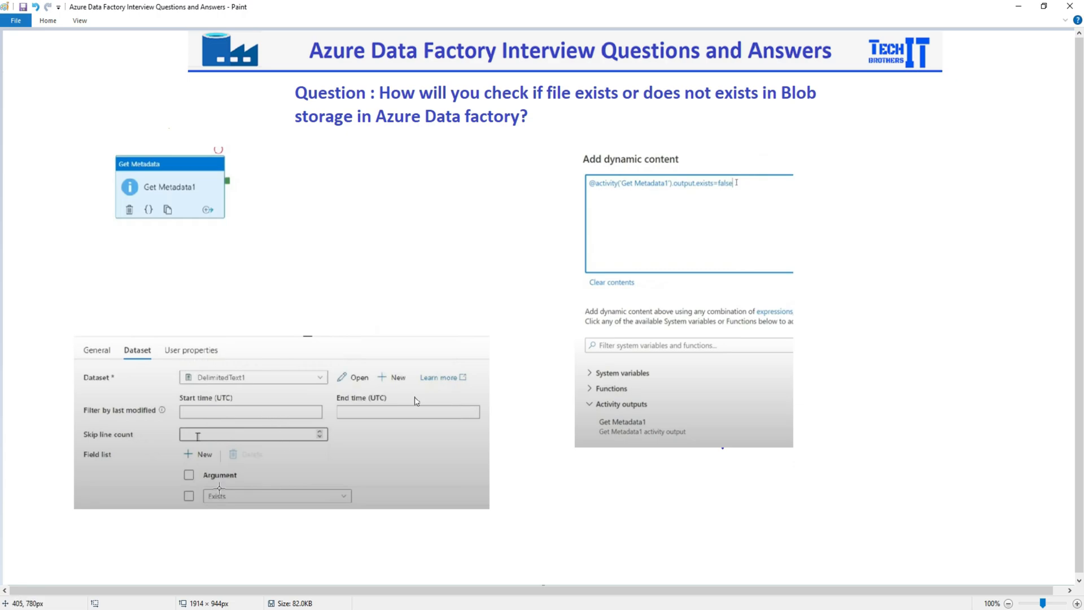
mouse_move(600, 194)
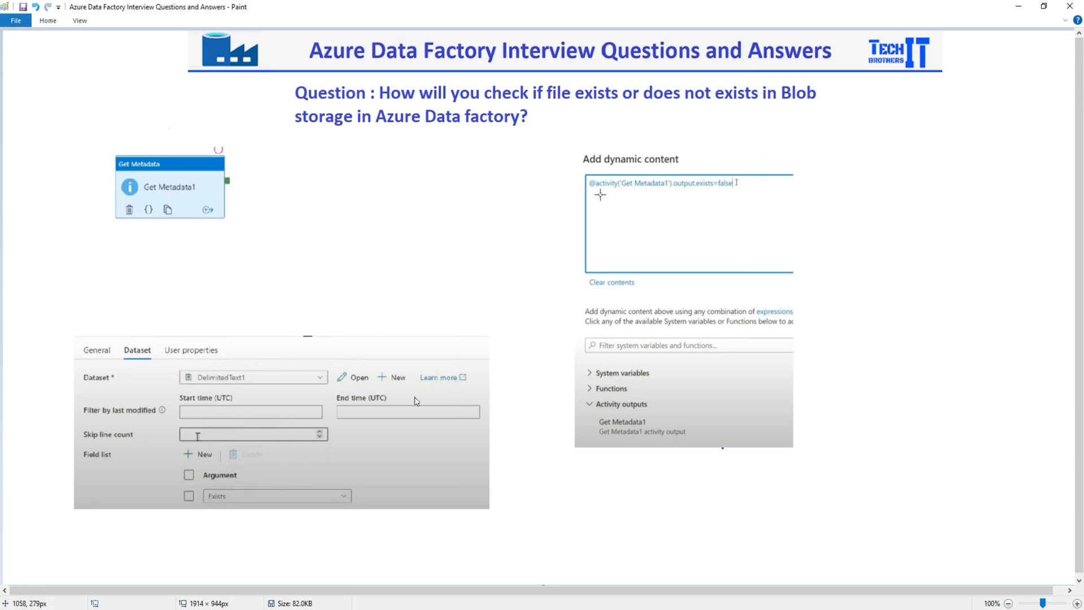
mouse_move(193, 240)
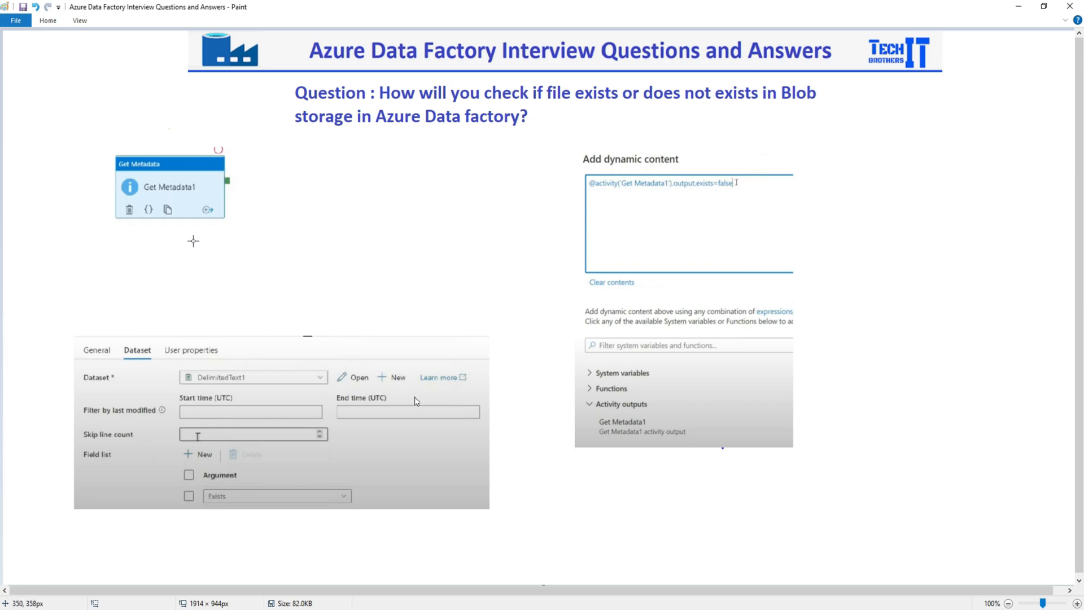
mouse_move(701, 191)
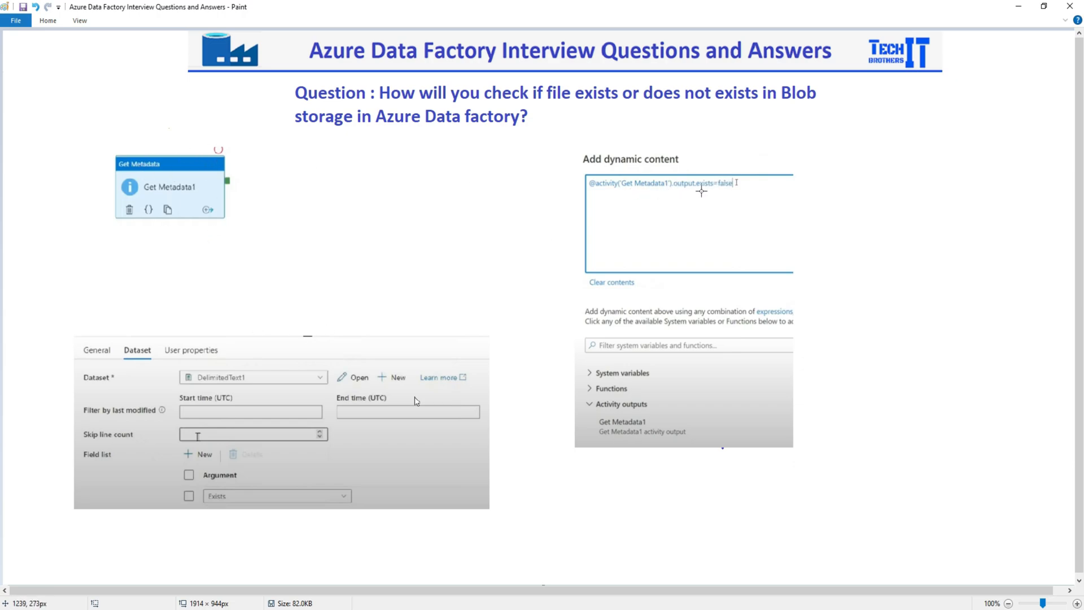
mouse_move(677, 192)
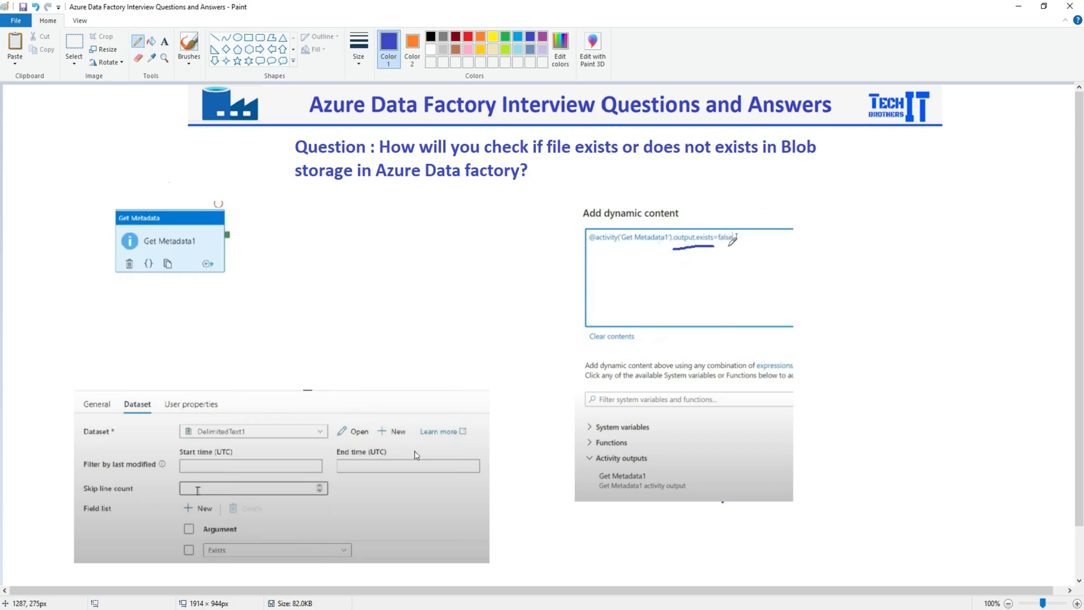
mouse_move(332, 220)
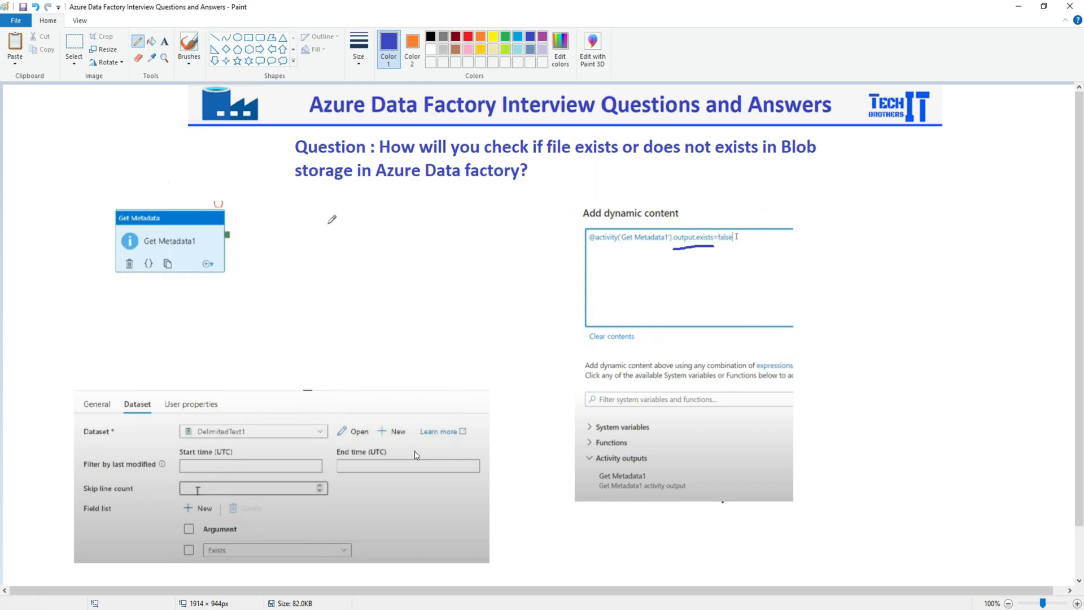
mouse_move(731, 223)
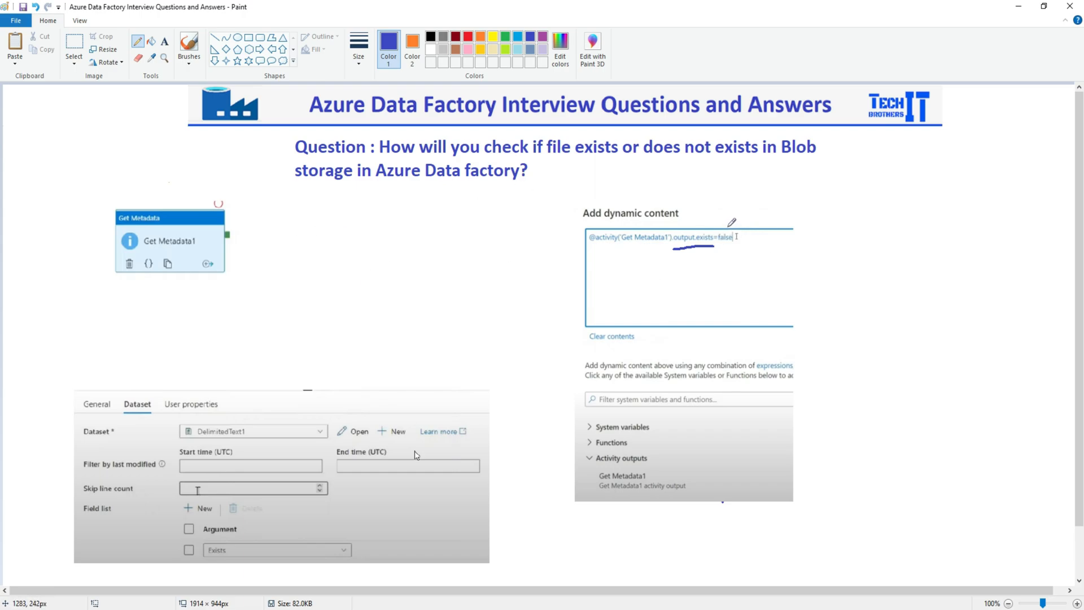
mouse_move(719, 233)
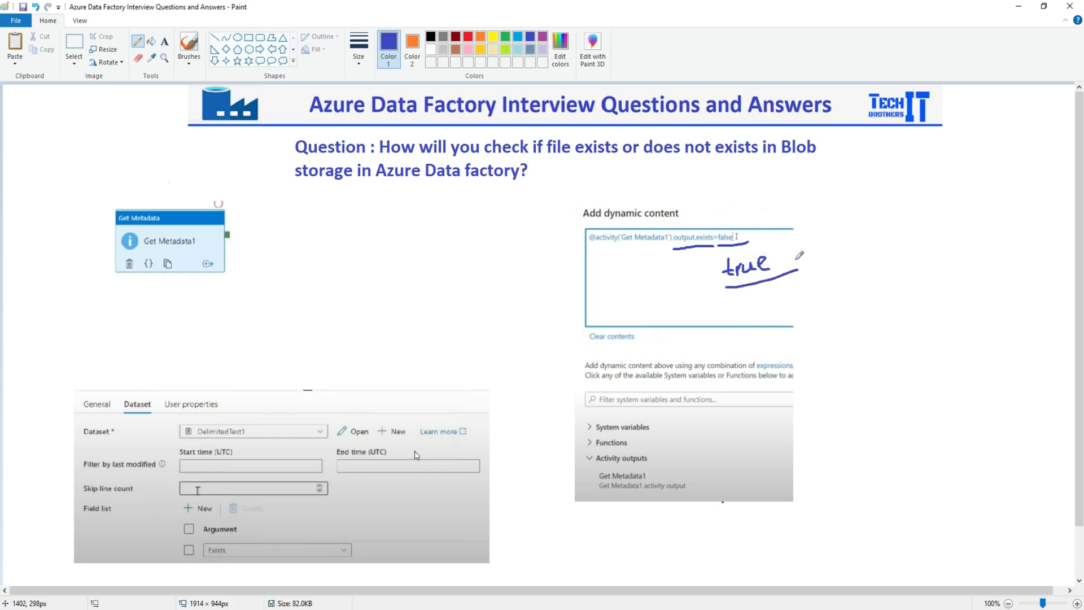
mouse_move(742, 222)
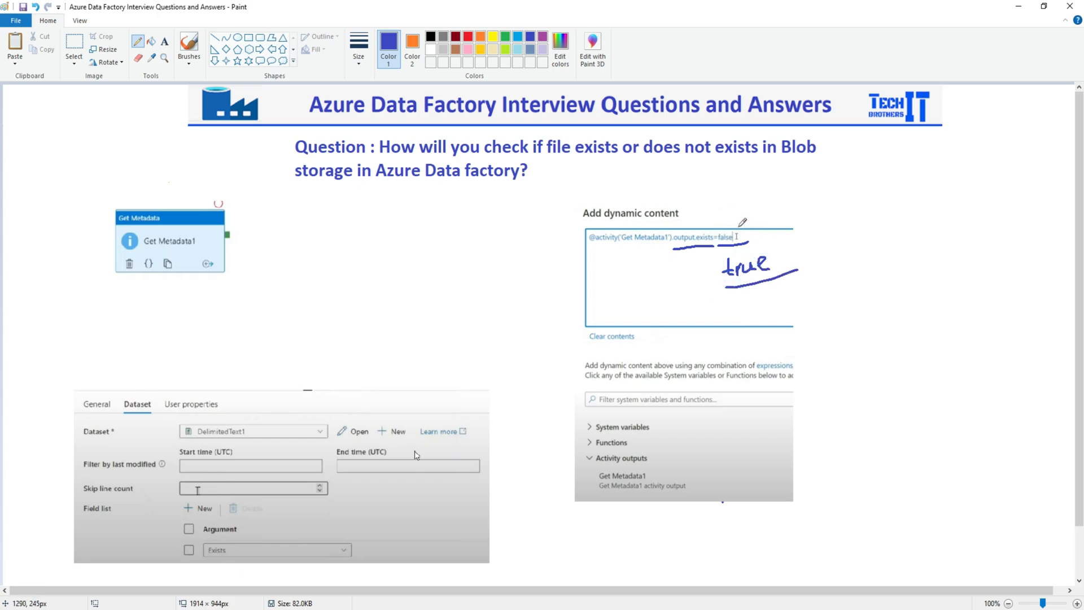
mouse_move(196, 250)
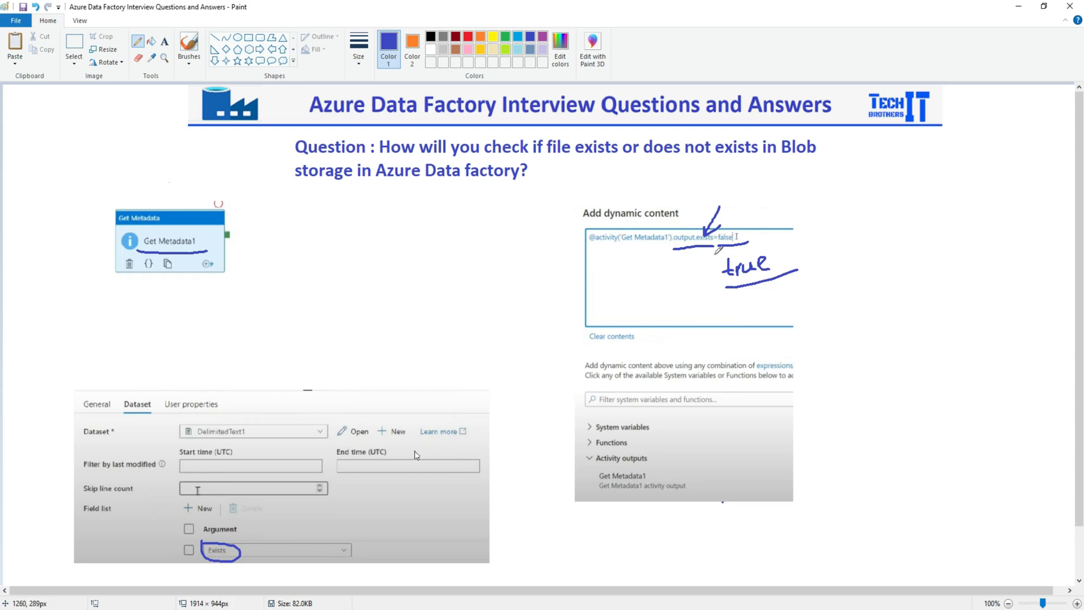
mouse_move(482, 272)
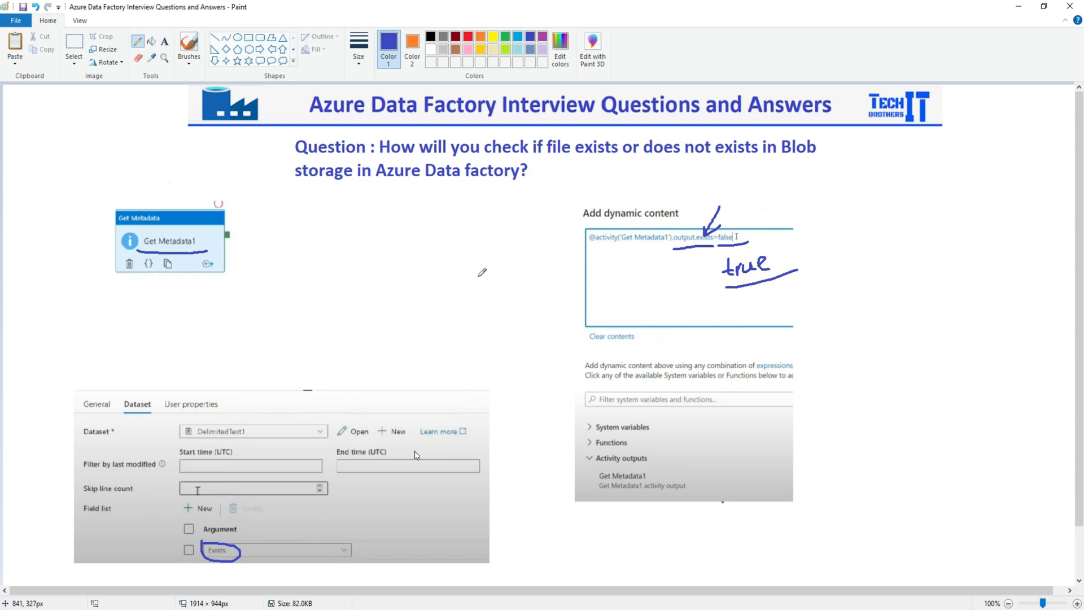
mouse_move(489, 265)
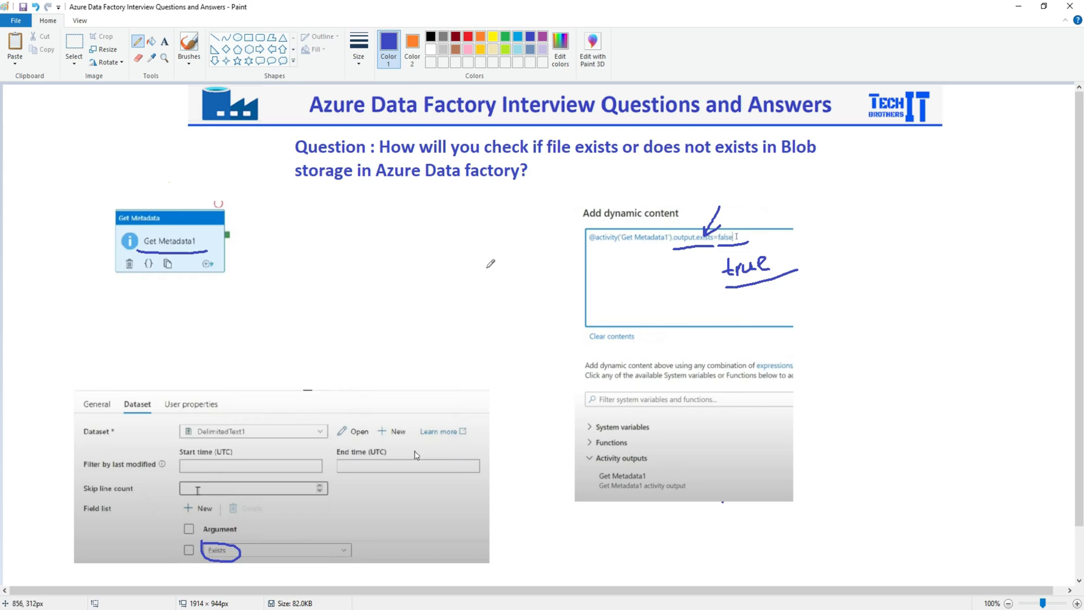